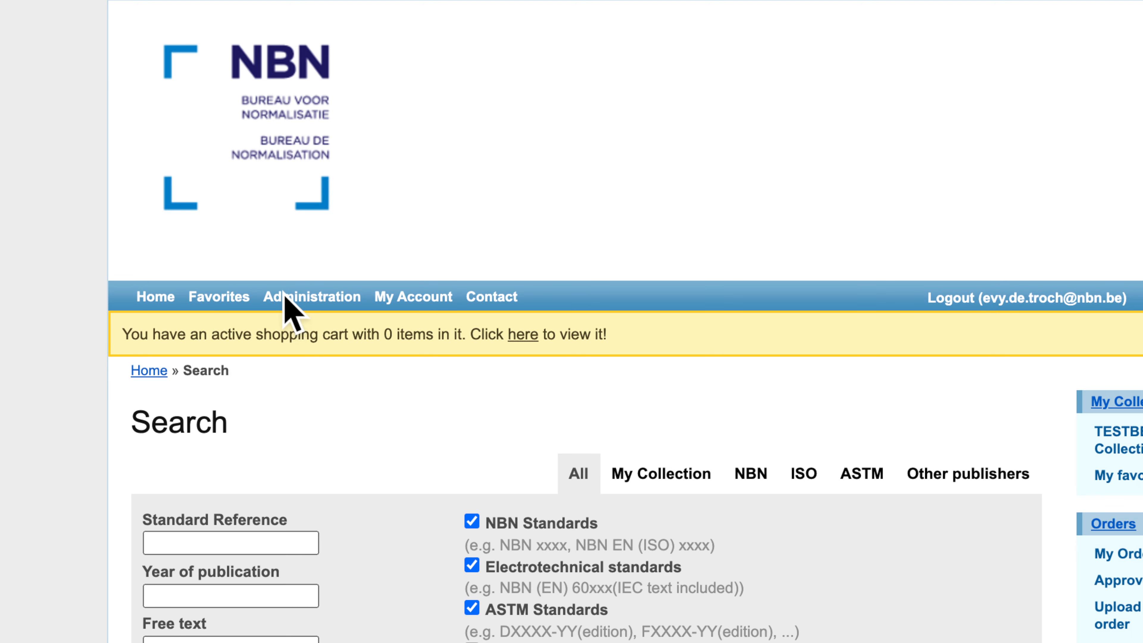
Go to the MyNBN administration page listing account and subaccount options.
click(311, 296)
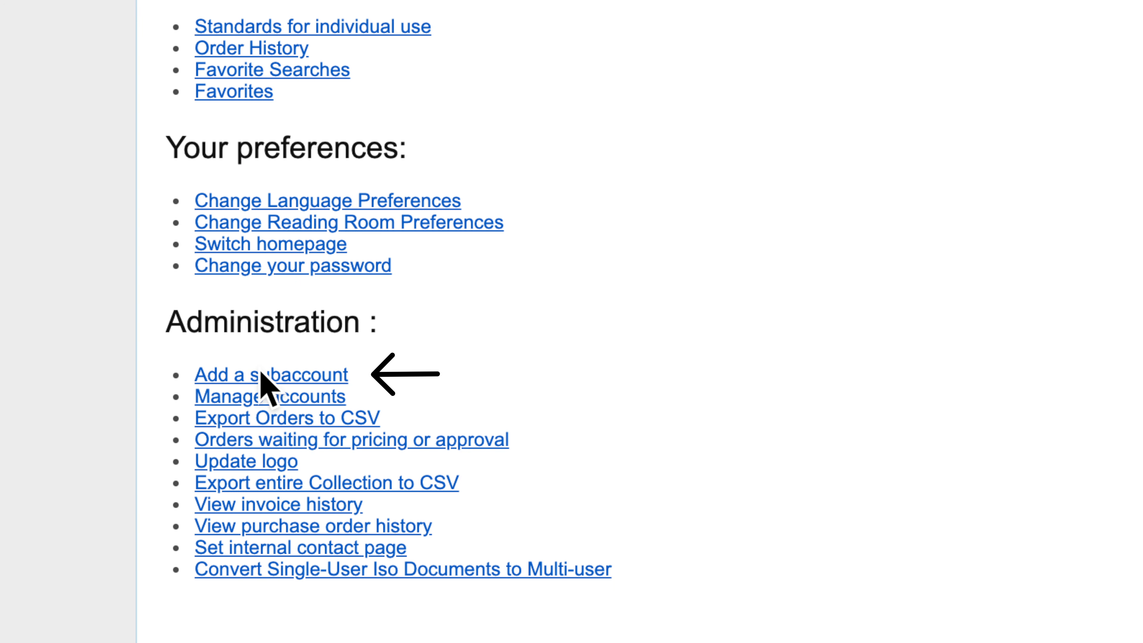
Start a new subaccount and fill in the email address on the Add a User form.
click(270, 374)
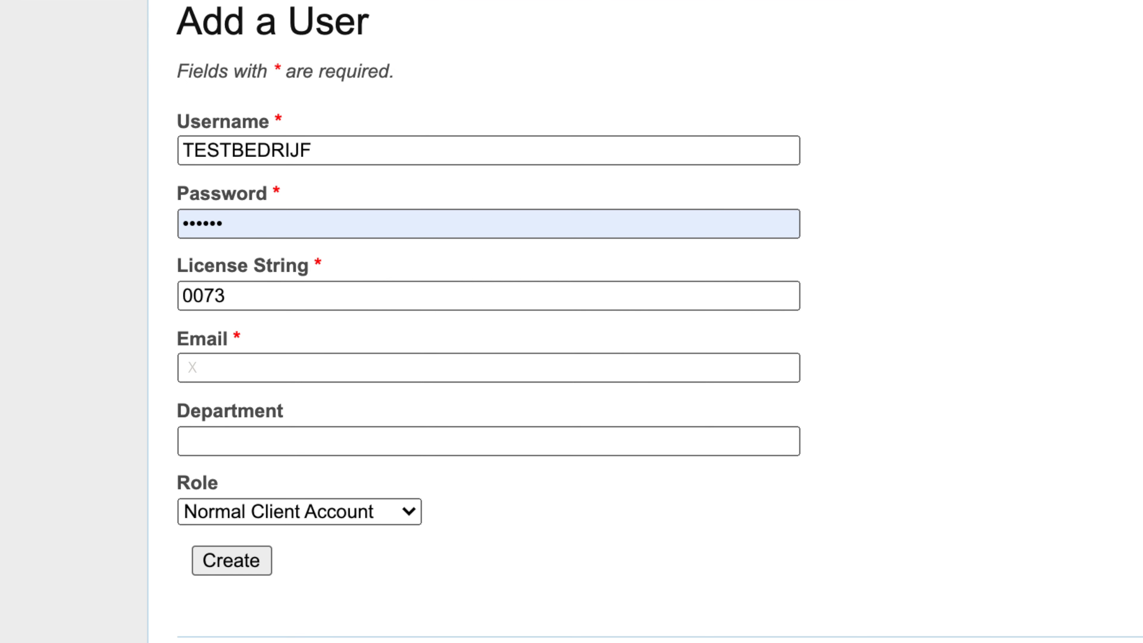
text(XXXXXXX)
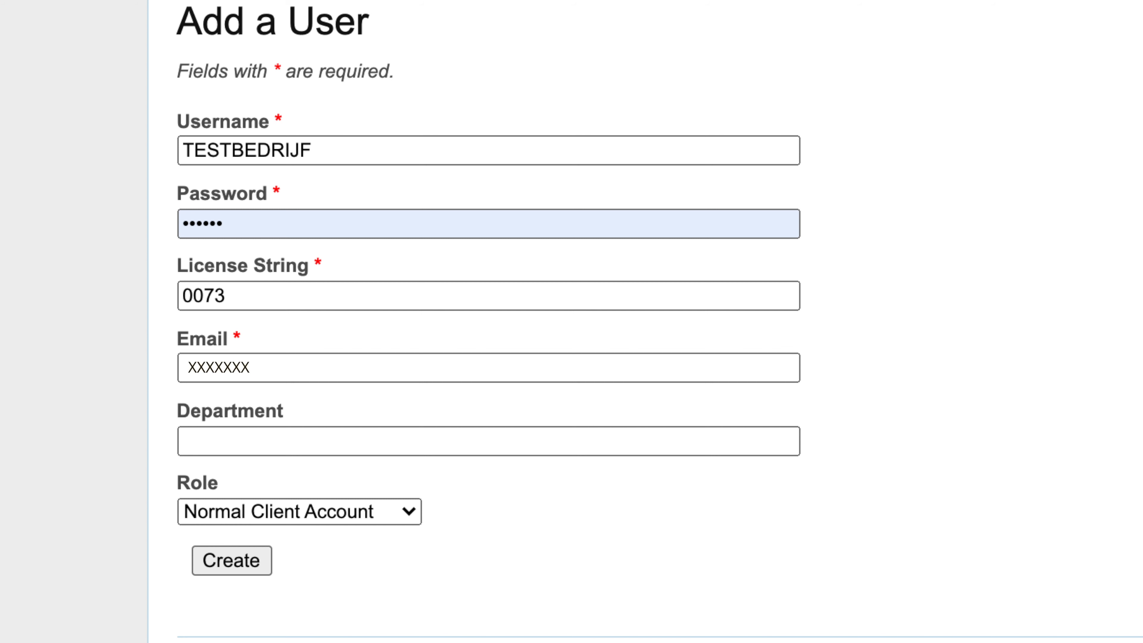
Expand the Role dropdown to show the roles available for the new user.
click(298, 510)
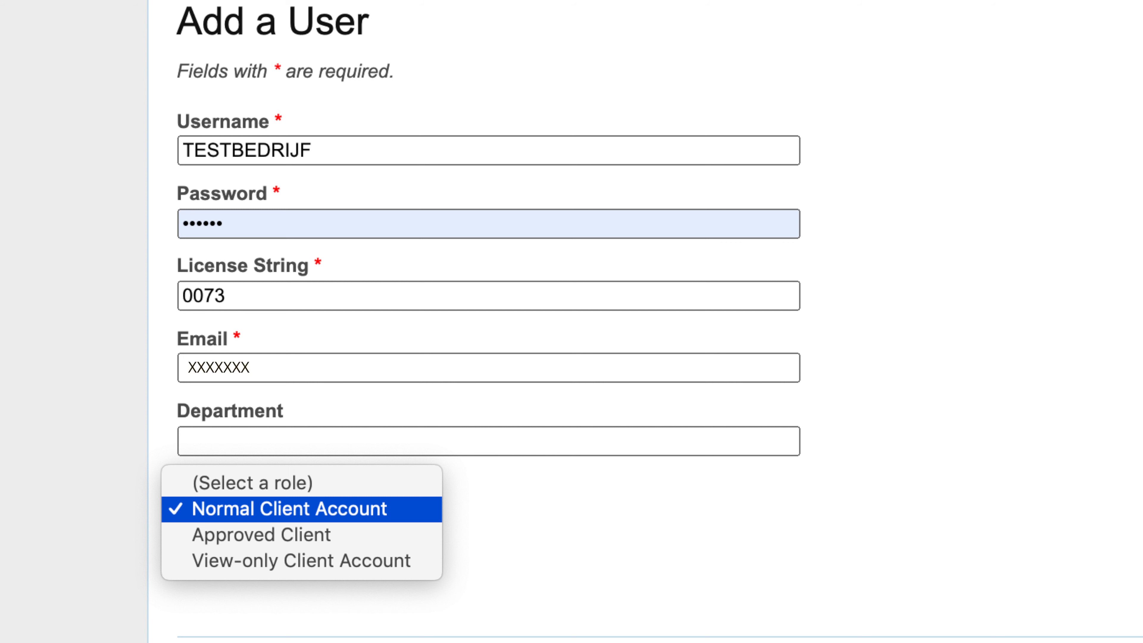
mouse_move(261, 535)
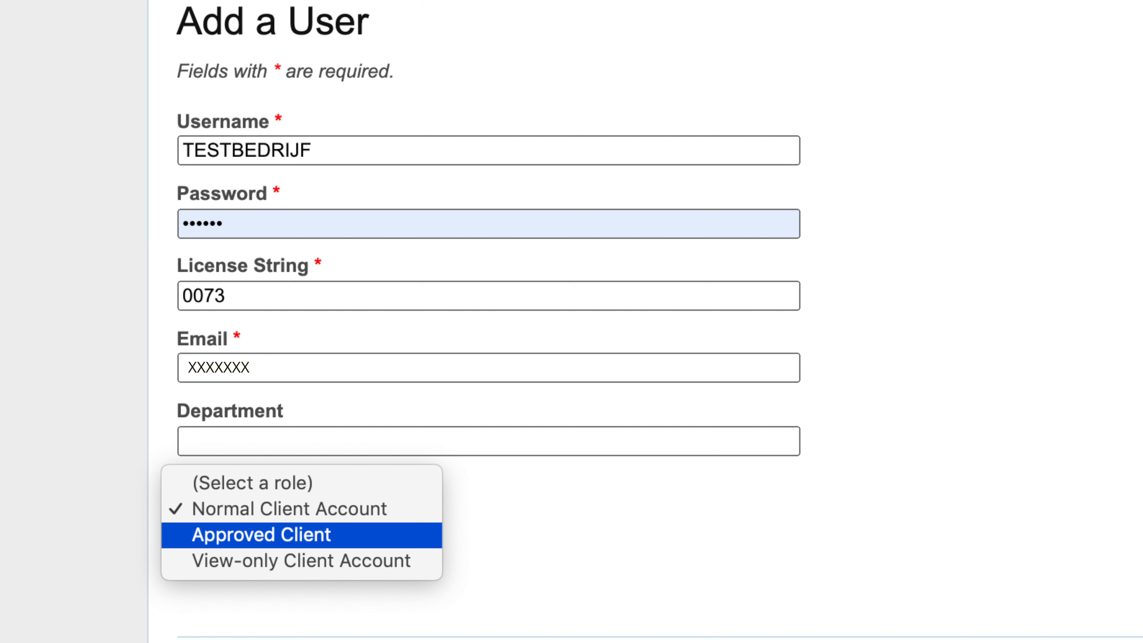
mouse_move(299, 561)
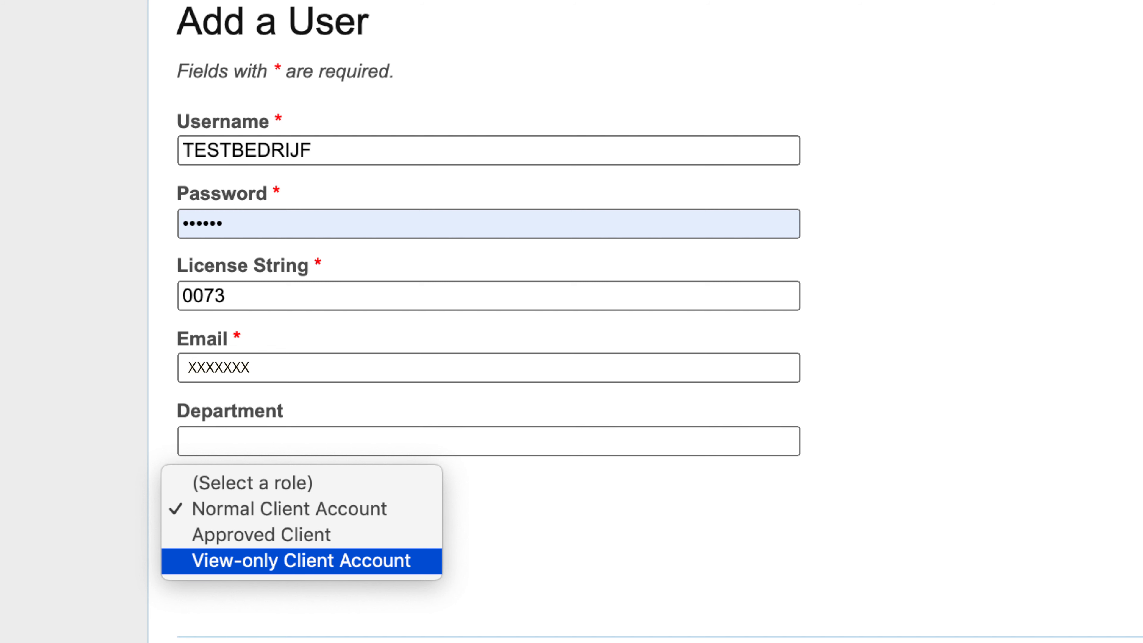